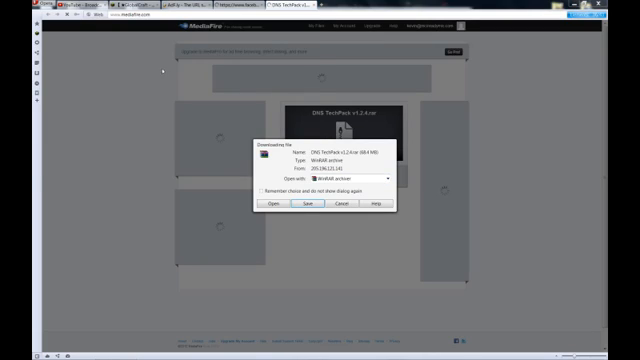
# Step: Save the DNS TechPack v1.2.4.rar download to the computer
pyautogui.click(307, 203)
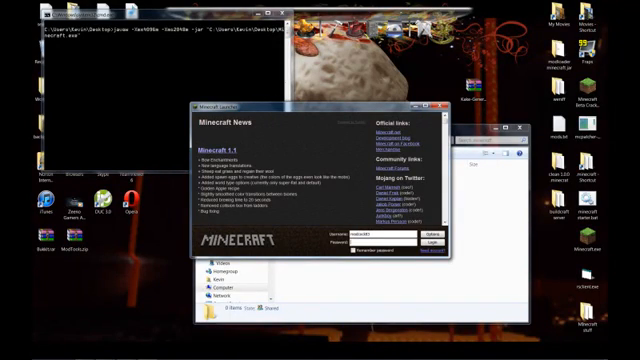
# Step: Enter the account password in the Minecraft launcher and log in
pyautogui.write('password')
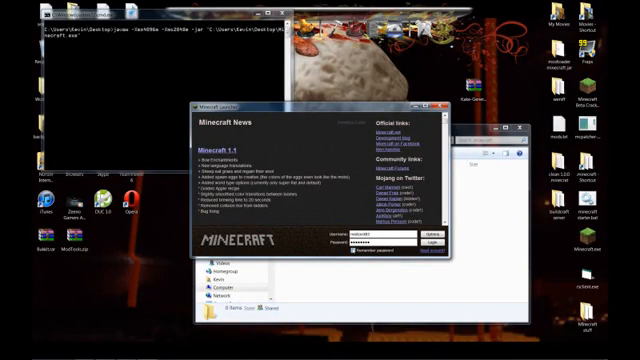
pyautogui.click(428, 240)
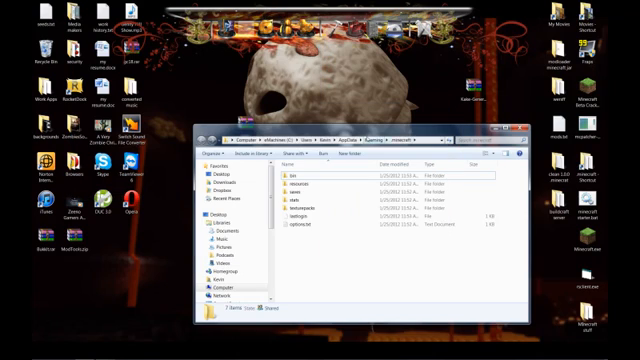
# Step: Run Mod Tools v2.3.exe from the extracted DNS TechPack v1.2.4 folder
pyautogui.click(518, 128)
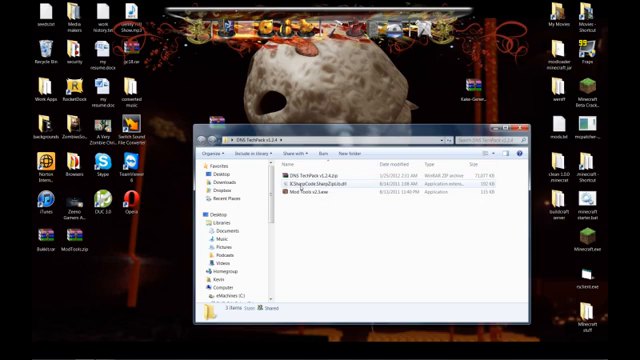
pyautogui.moveTo(305, 193)
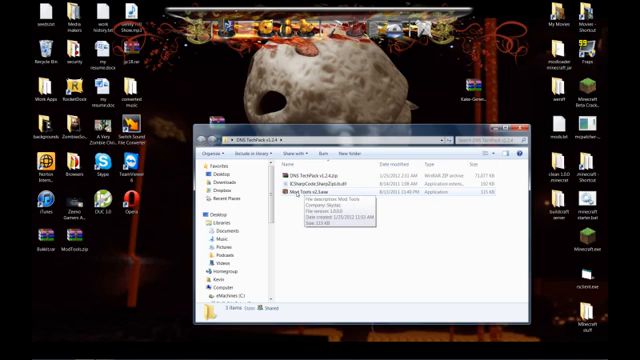
pyautogui.doubleClick(313, 199)
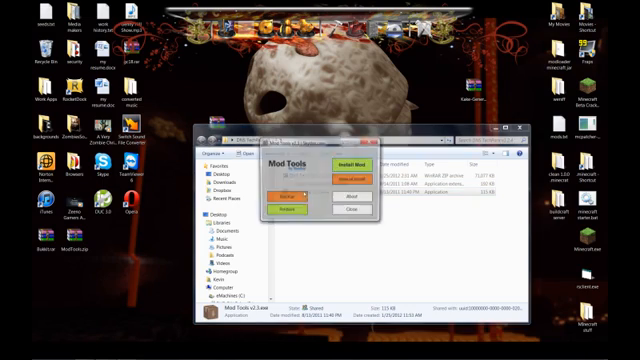